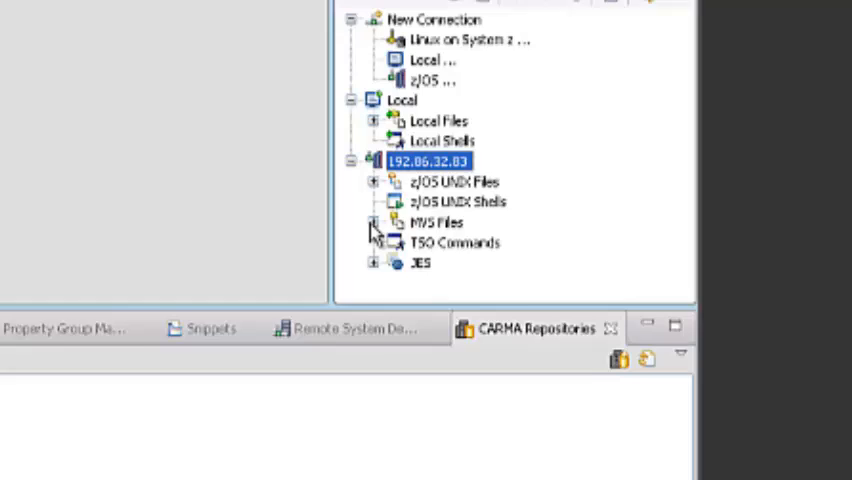
Step: Expand MVS Files and My Data Sets under the z/OS remote connection
left_click(373, 222)
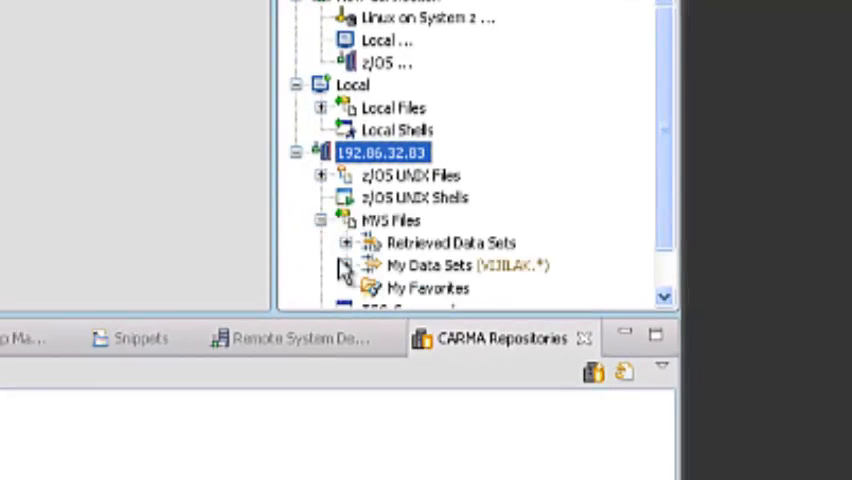
left_click(345, 265)
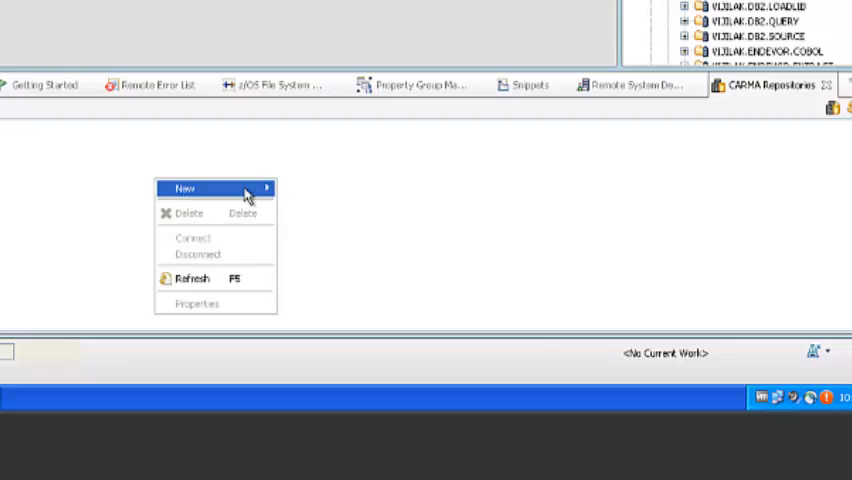
Step: Create 'CARMA Connection' on the 192.86.32.83 RSE connection
left_click(320, 214)
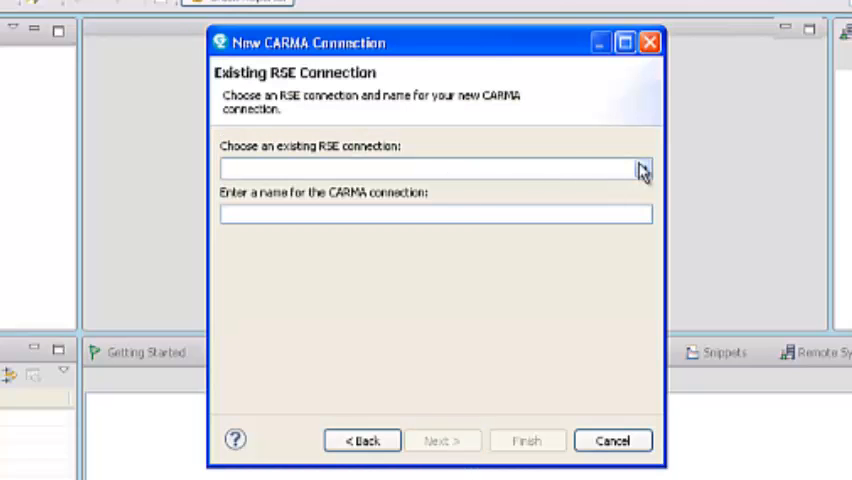
left_click(640, 167)
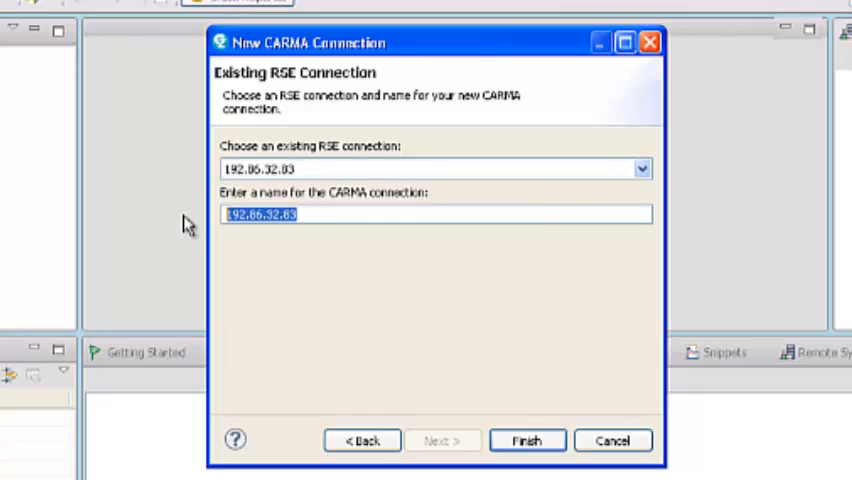
type("CAR")
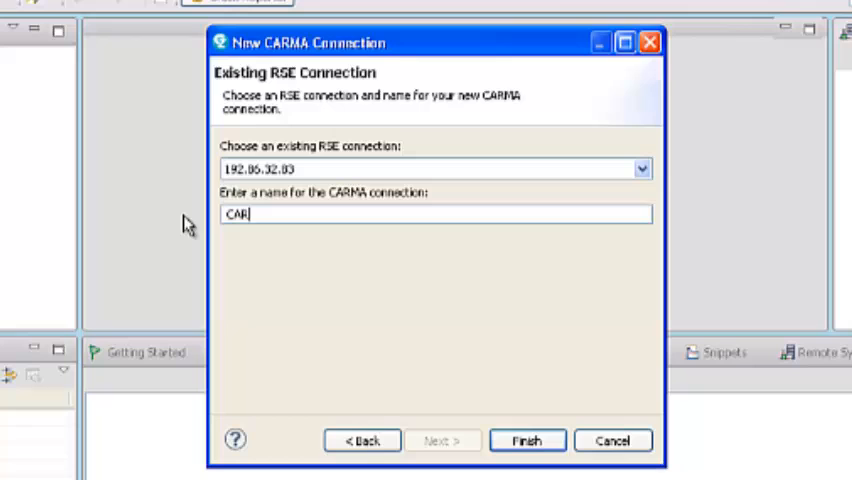
type("MA Co")
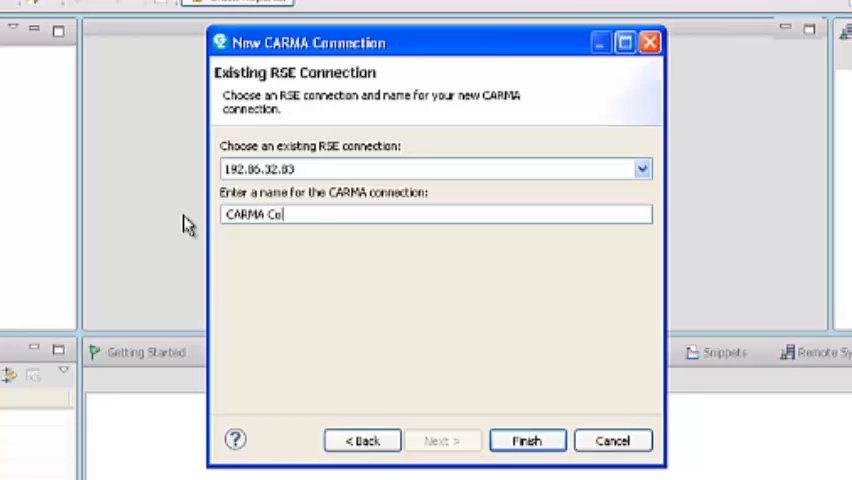
type("nnection")
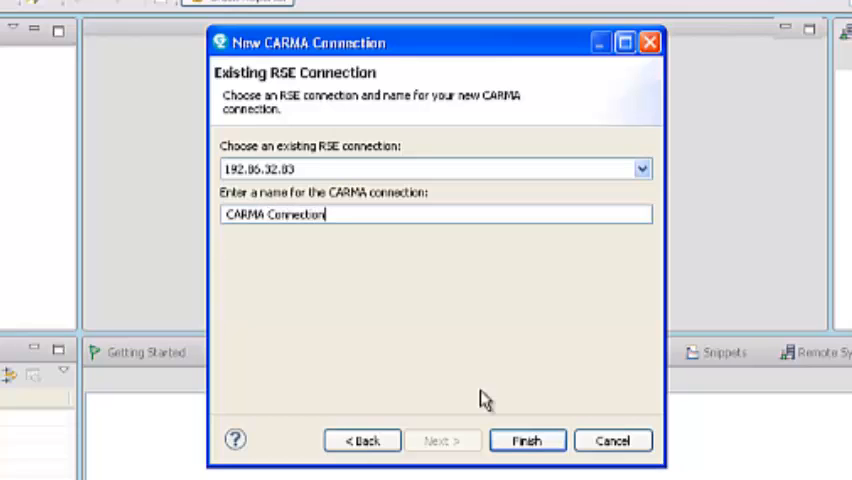
left_click(526, 440)
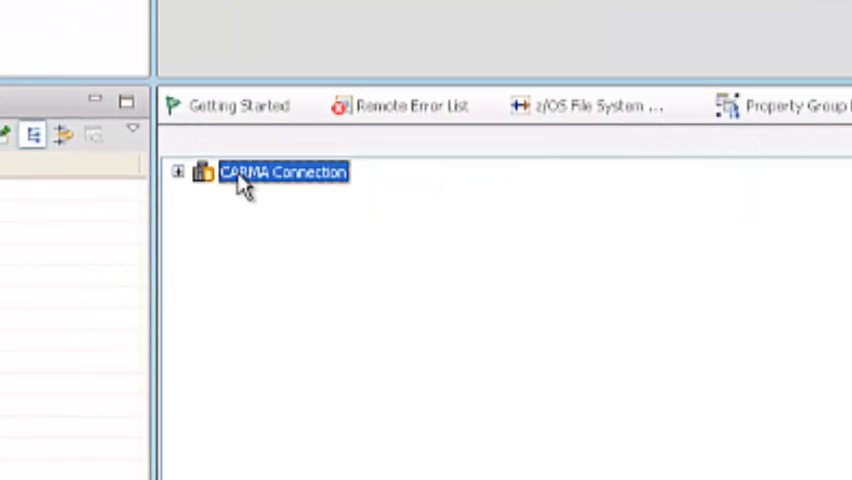
Step: Connect CARMA Connection in the background and expand it to show its Endevor nodes
right_click(283, 172)
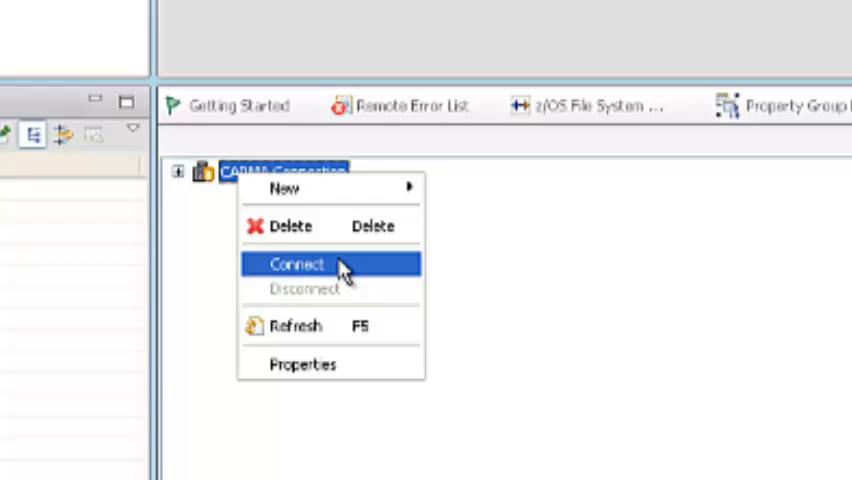
left_click(297, 263)
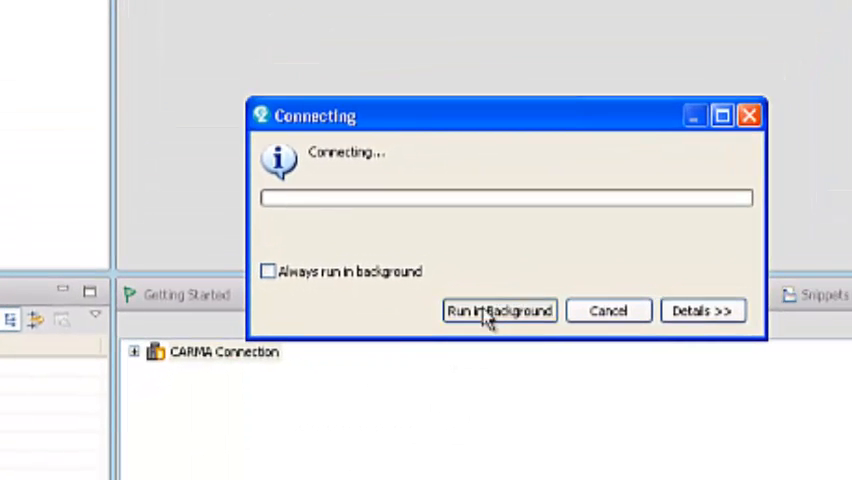
left_click(500, 310)
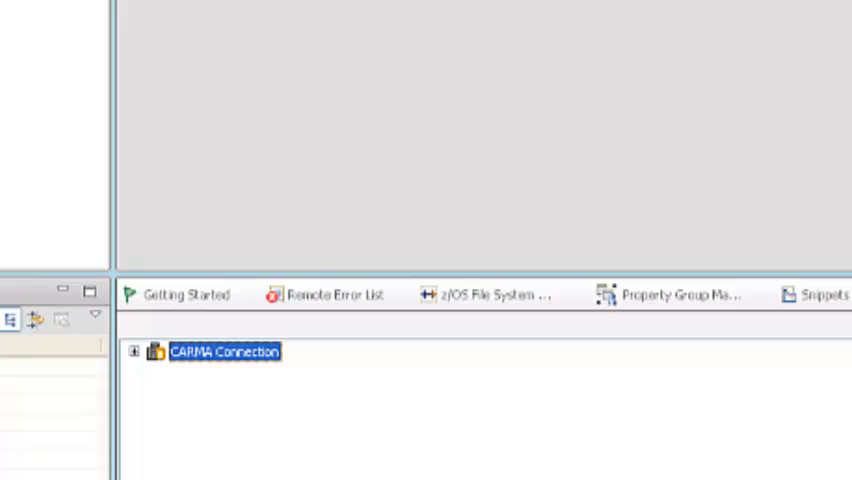
left_click(132, 351)
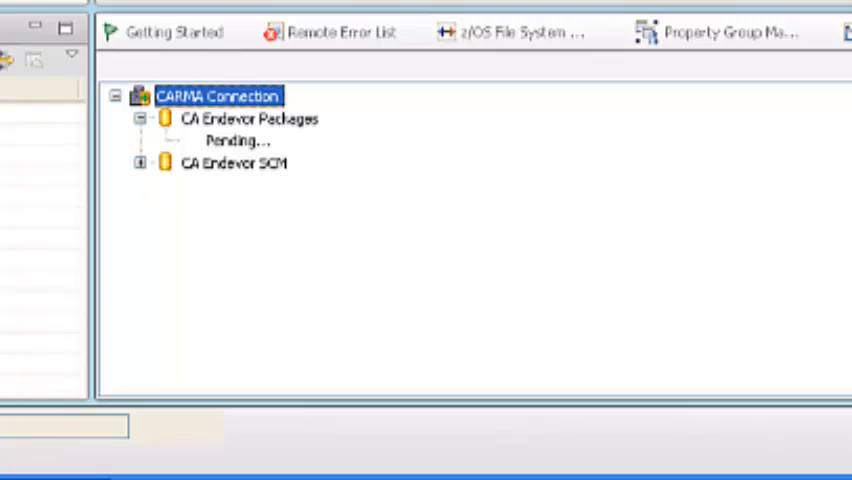
mouse_move(145, 178)
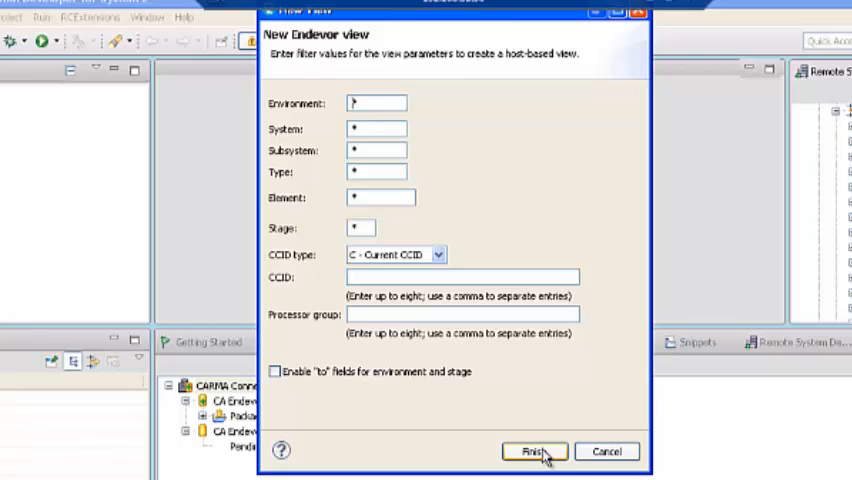
Step: Finish the all-wildcard Endevor view listing SMPLPROD and SMPLTEST environments
left_click(533, 451)
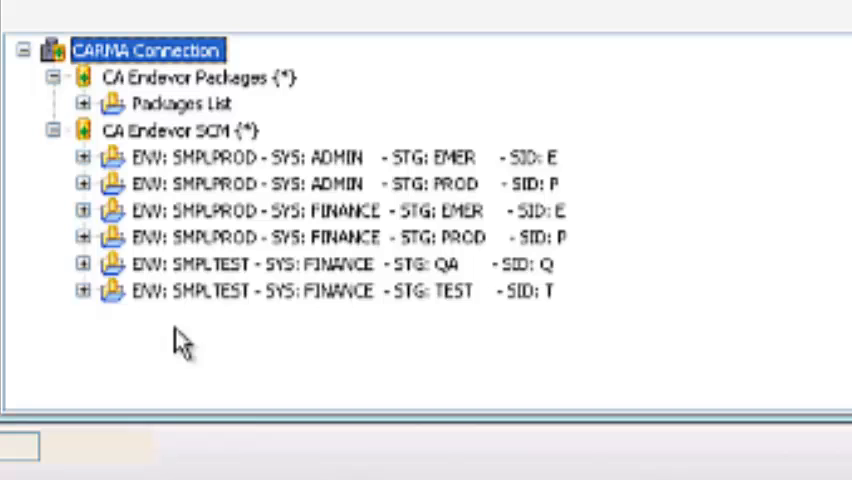
mouse_move(180, 170)
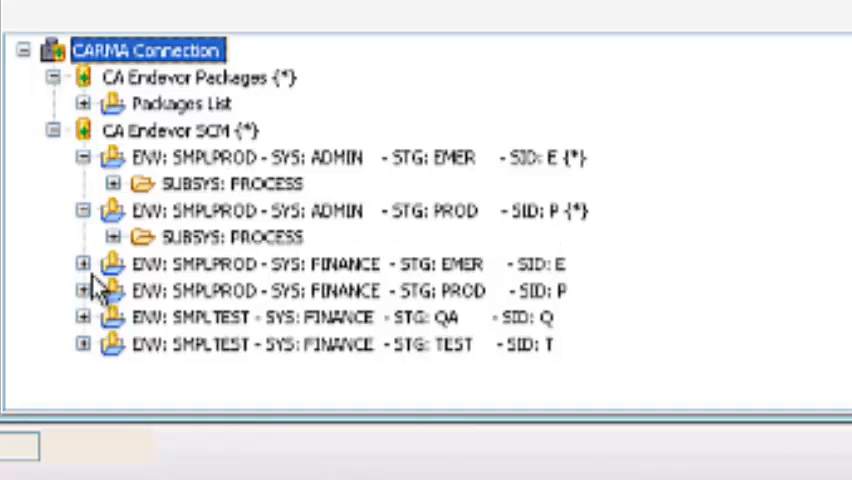
mouse_move(390, 180)
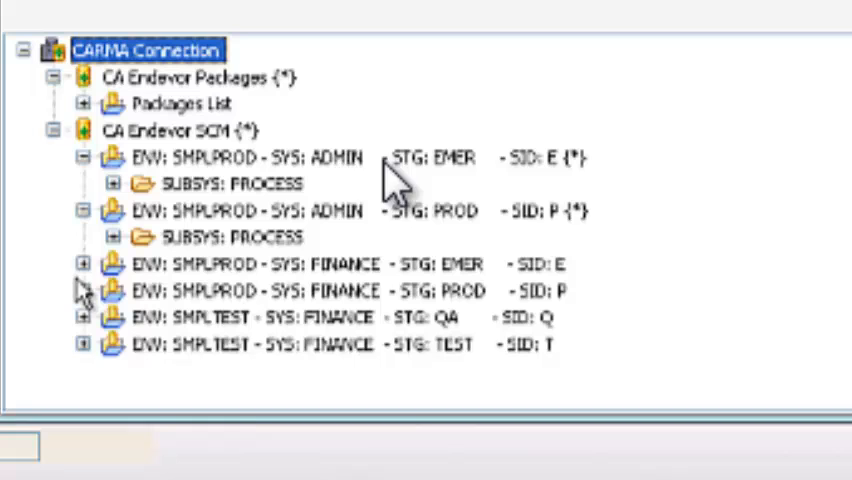
mouse_move(345, 310)
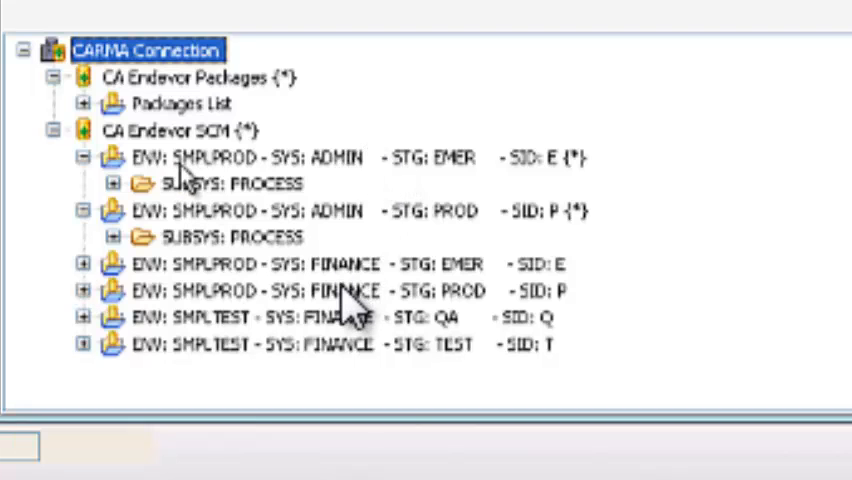
mouse_move(405, 182)
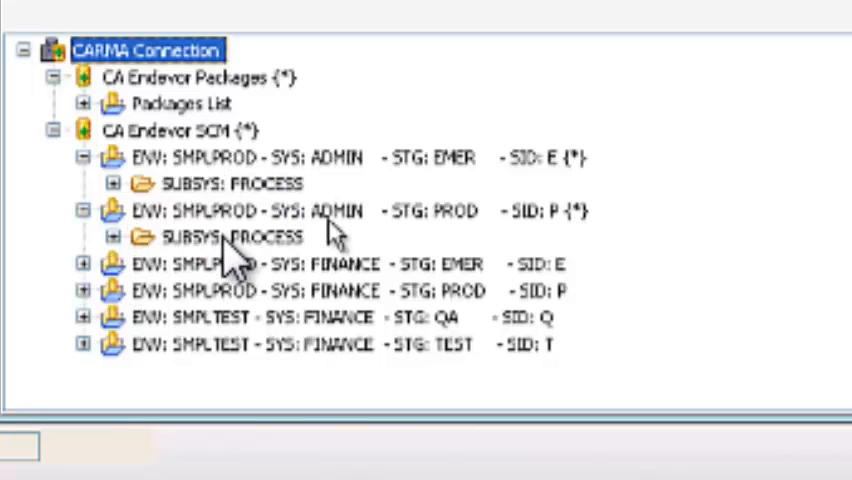
mouse_move(340, 460)
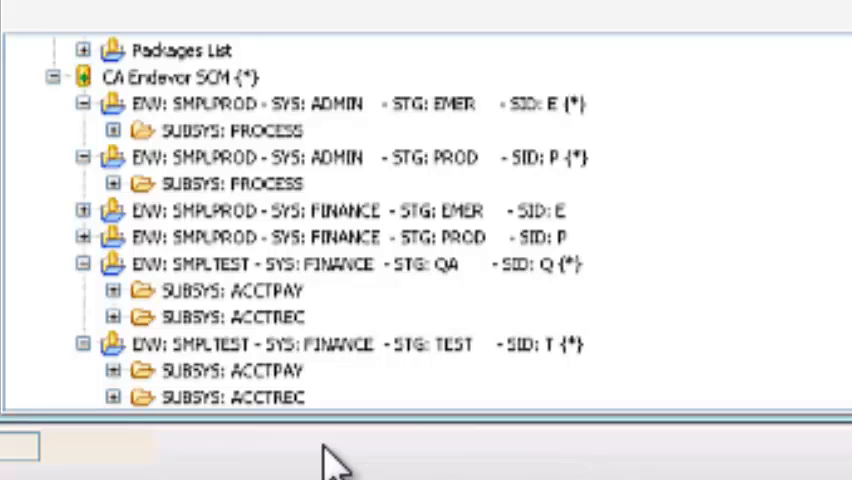
scroll("up", 3)
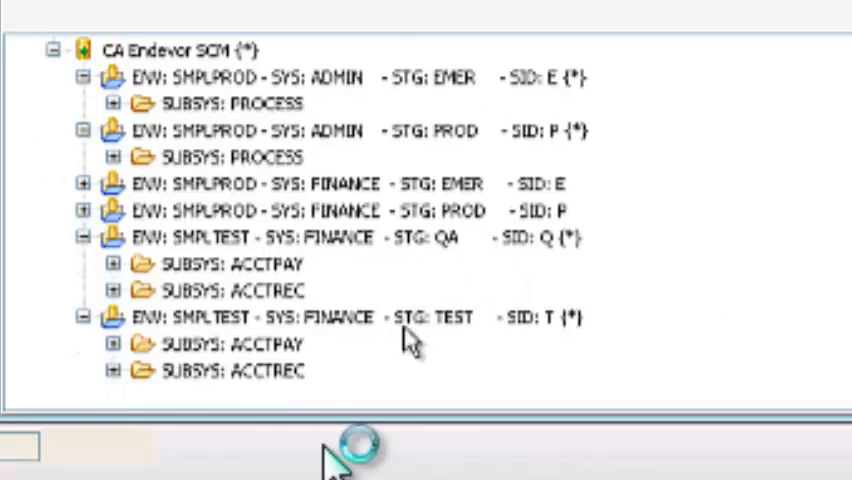
mouse_move(335, 460)
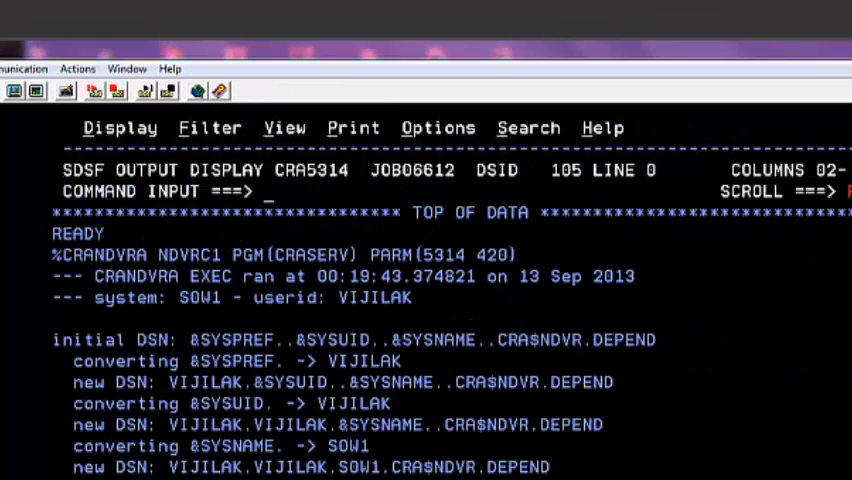
scroll("down", 3)
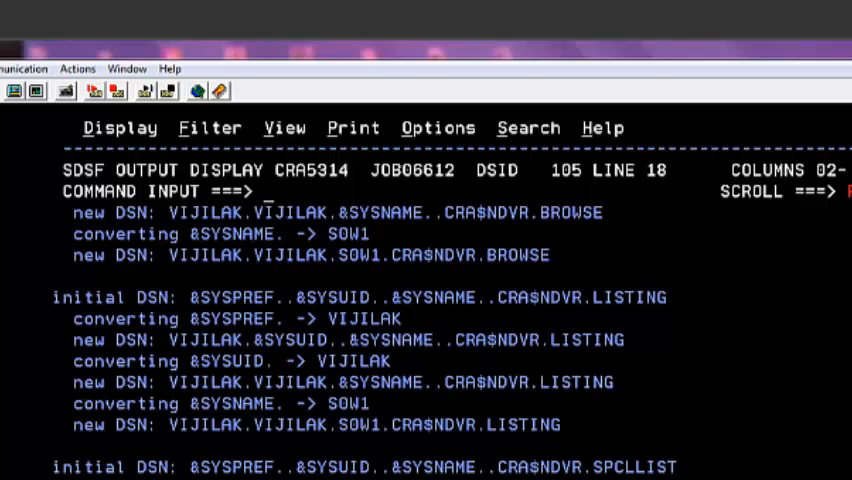
scroll("down", 3)
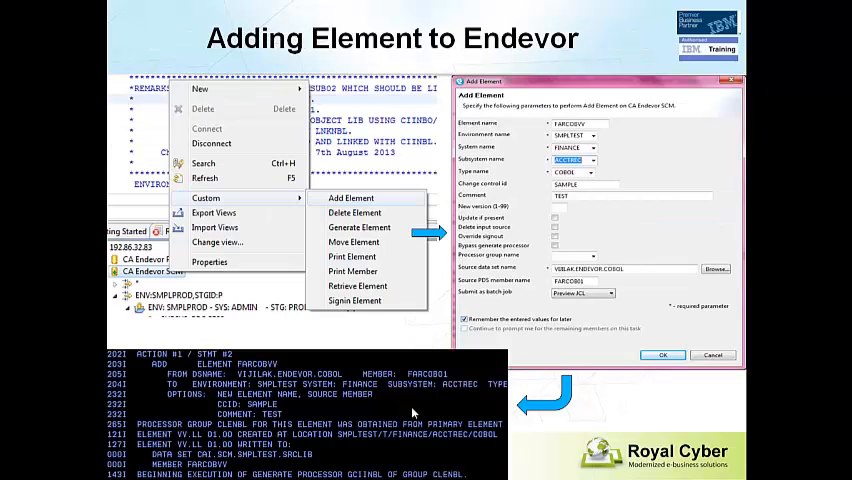
mouse_move(495, 370)
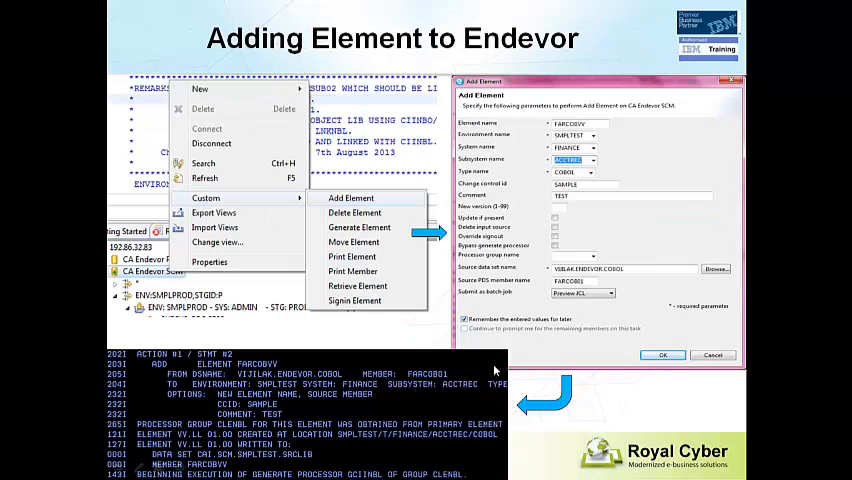